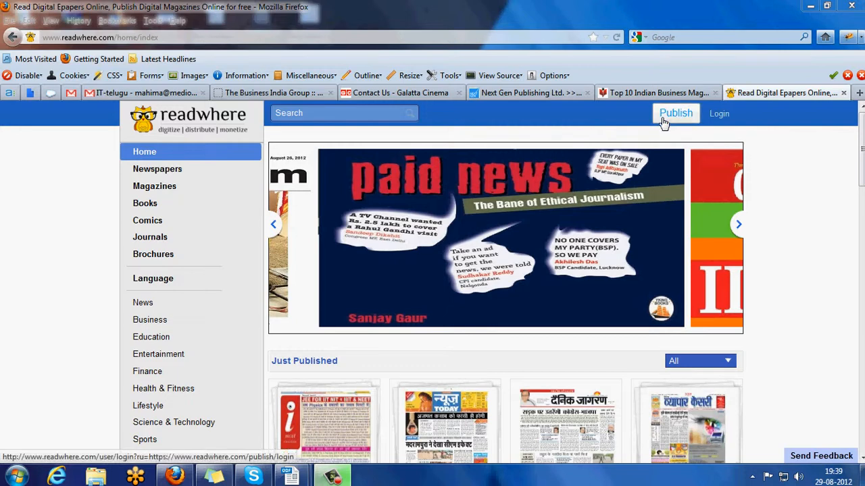
# Step: Go to Readwhere's Publish page to reach the login and account-creation screen
pyautogui.click(676, 113)
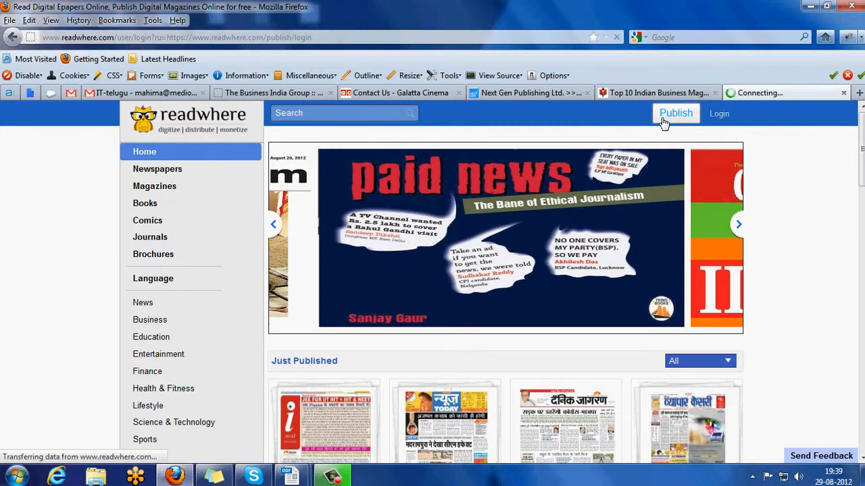
pyautogui.click(676, 113)
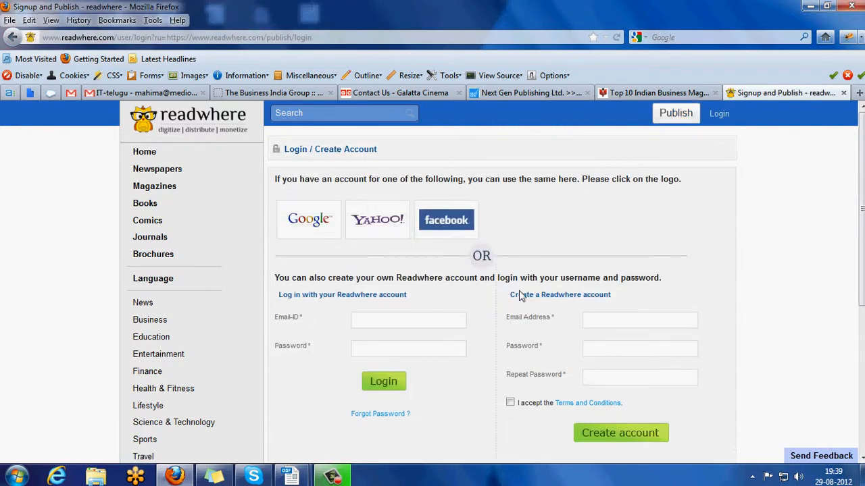
pyautogui.moveTo(314, 240)
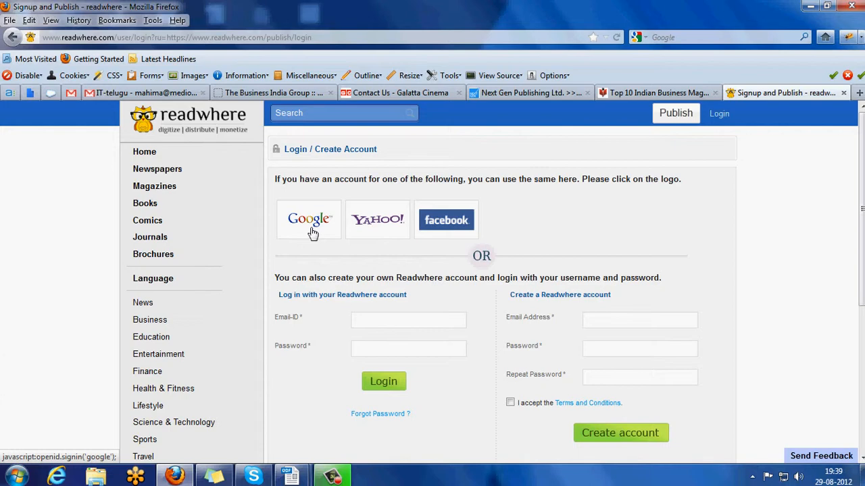
pyautogui.moveTo(446, 230)
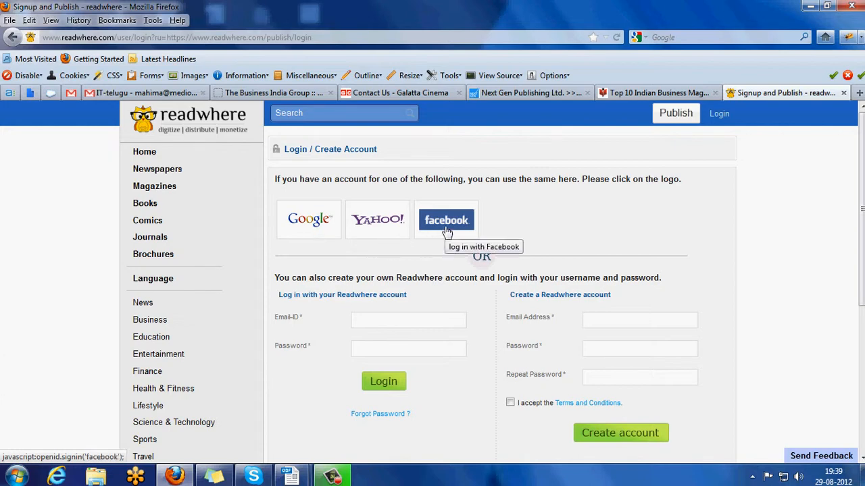
pyautogui.moveTo(529, 290)
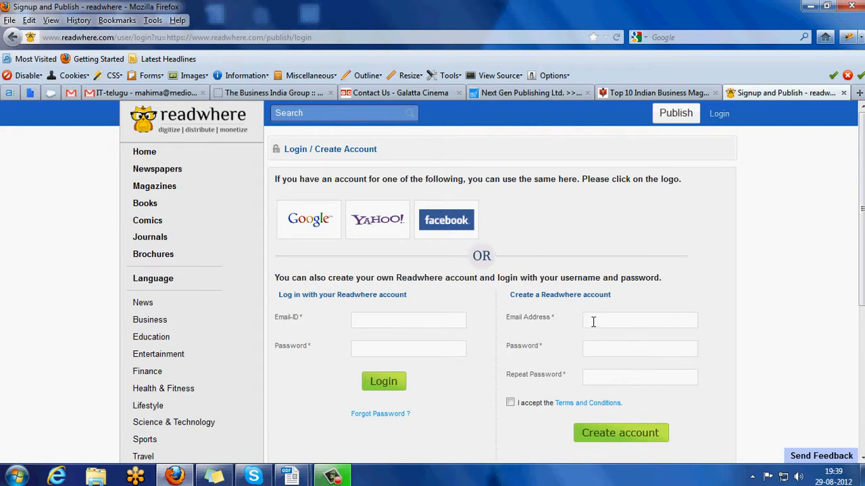
# Step: Fill the Create a Readwhere account form with email 'mahima…' and a repeated password
pyautogui.write('mahima')
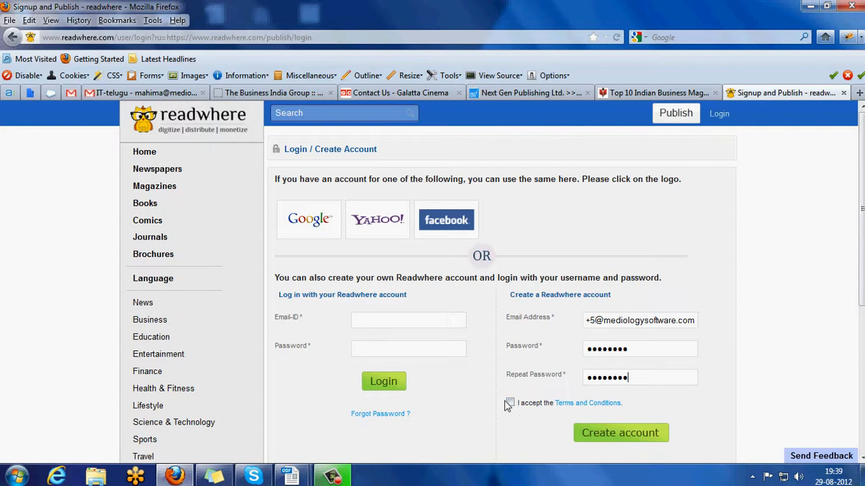
# Step: Accept the Terms and Conditions and submit the new account
pyautogui.click(510, 403)
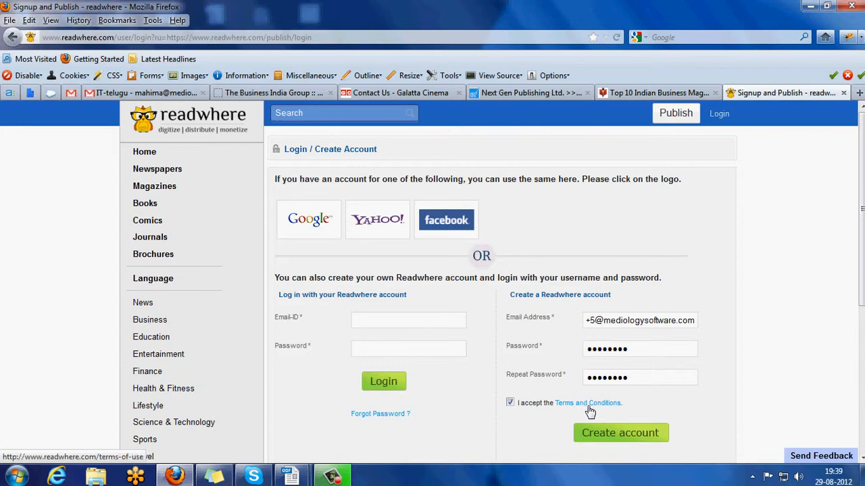
pyautogui.click(619, 433)
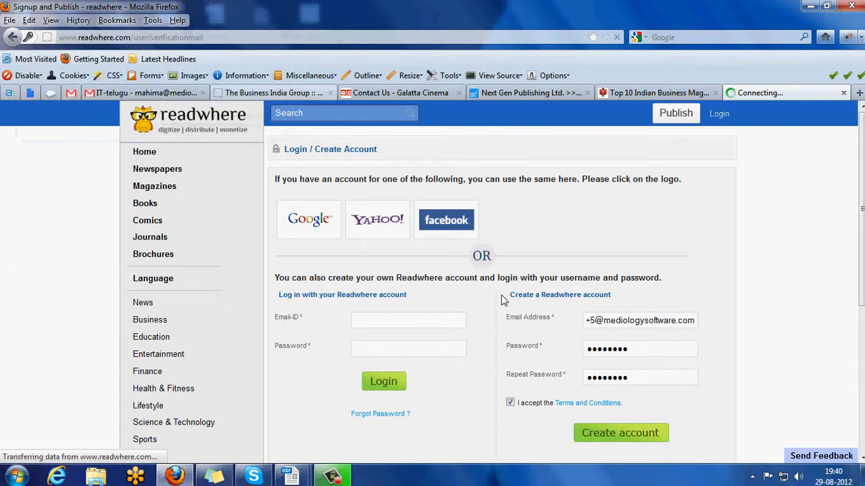
# Step: Highlight the 'A verification email has been sent to' confirmation sentence
pyautogui.click(620, 433)
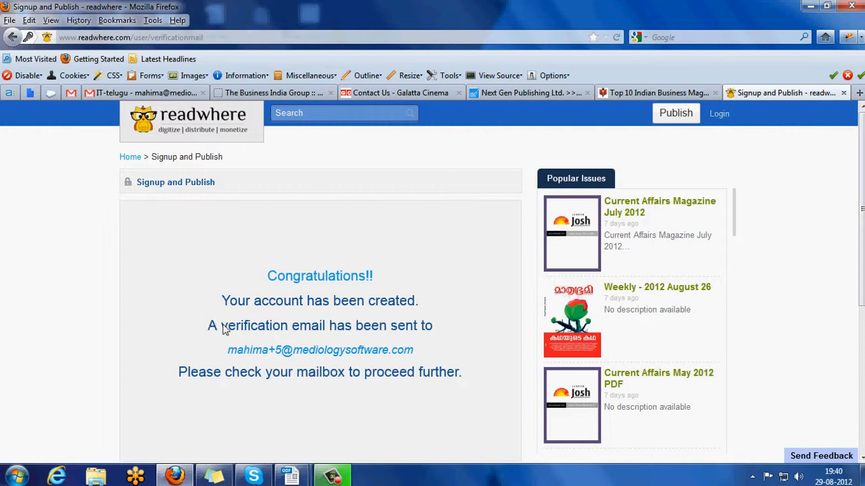
pyautogui.moveTo(209, 326); pyautogui.dragTo(432, 326)
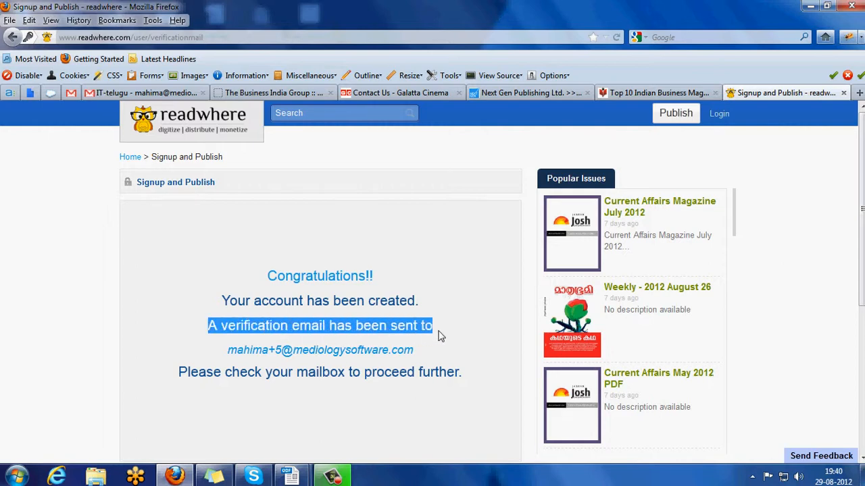
pyautogui.moveTo(554, 331)
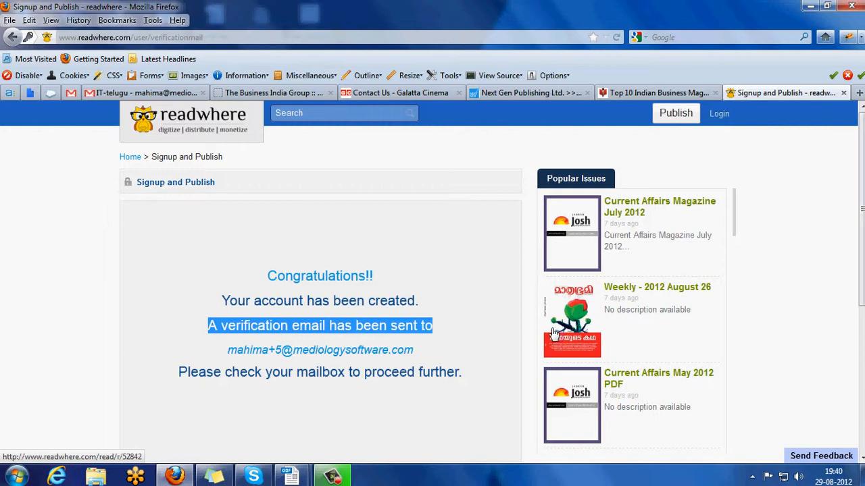
pyautogui.moveTo(510, 341)
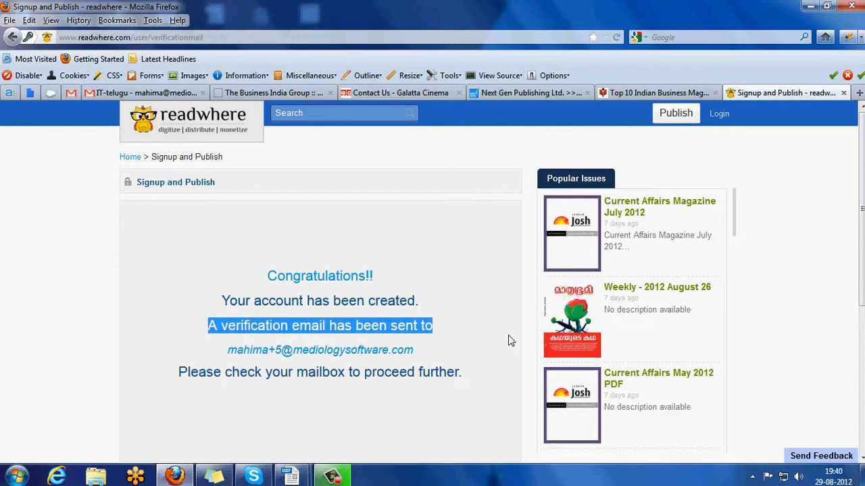
pyautogui.moveTo(506, 343)
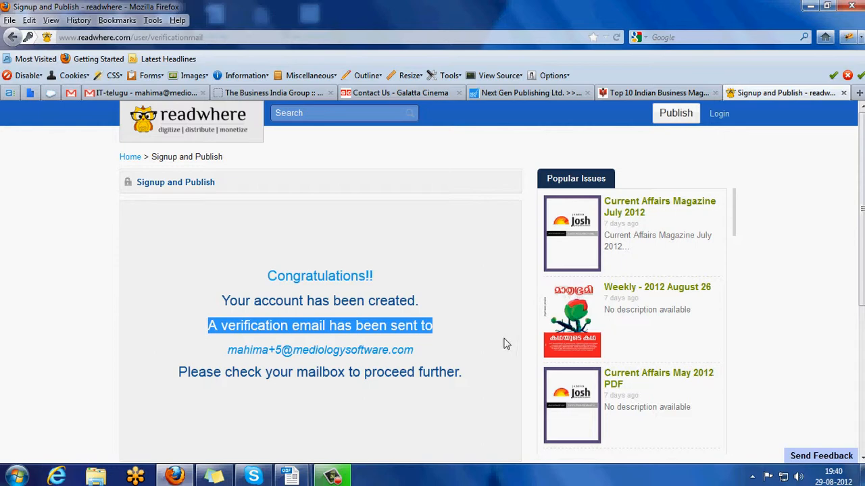